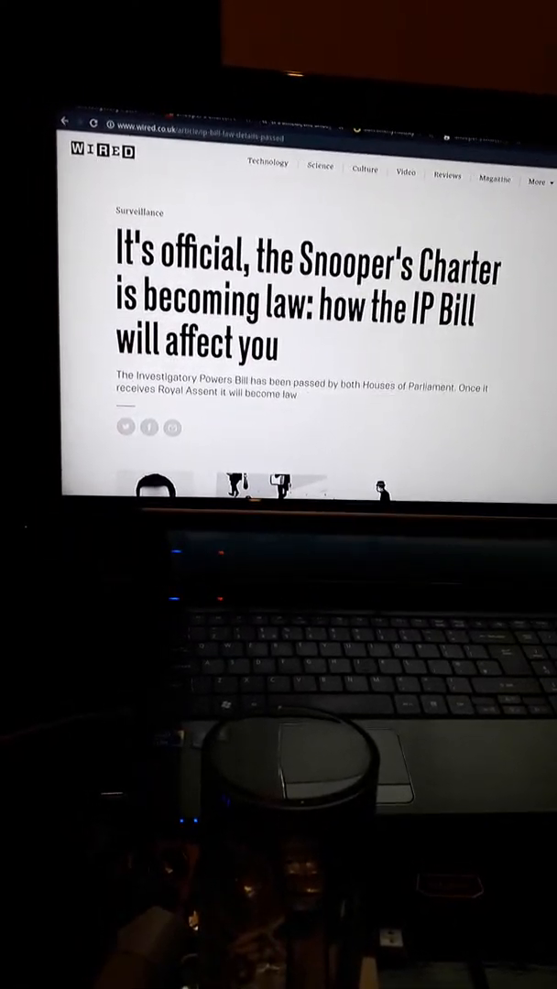
scroll(down, 3)
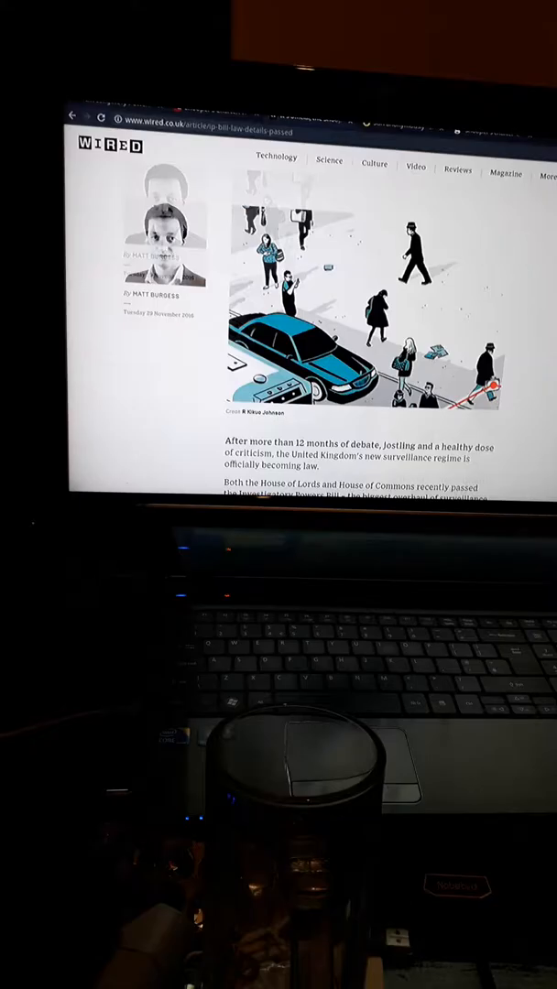